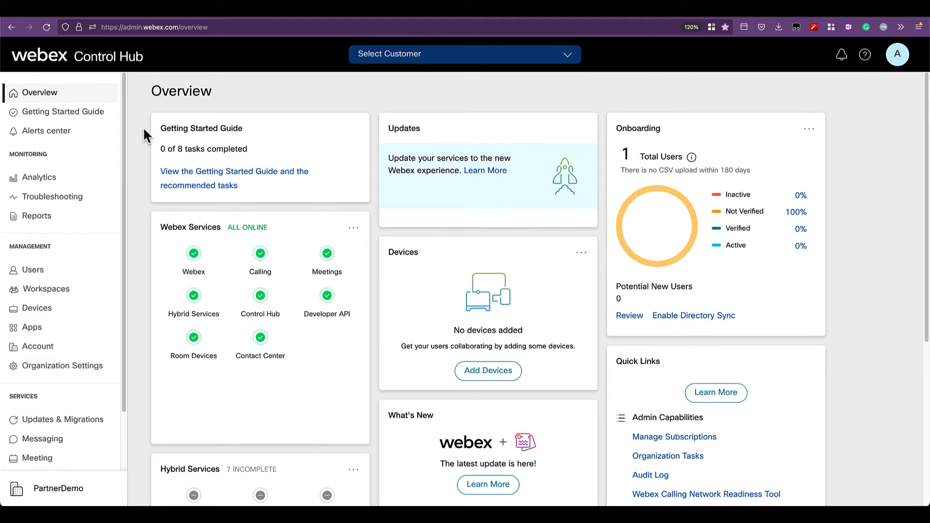
pyautogui.moveTo(253, 108)
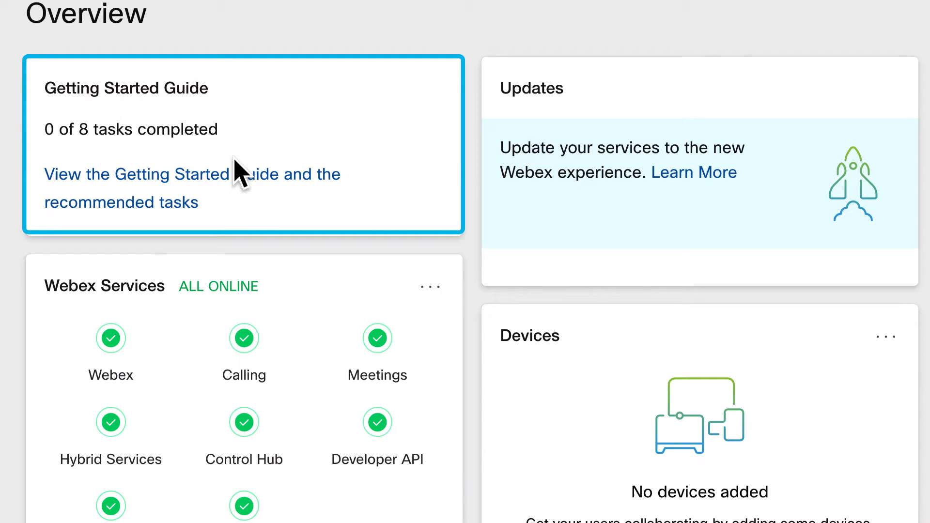
pyautogui.moveTo(236, 190)
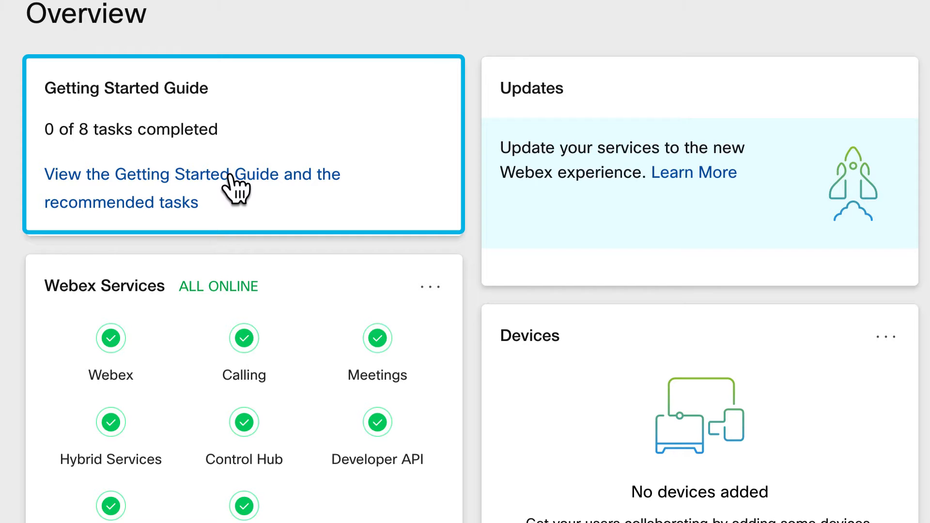
# - Open the Getting Started Guide and select the Configure your network task under Foundational Setup
pyautogui.click(192, 174)
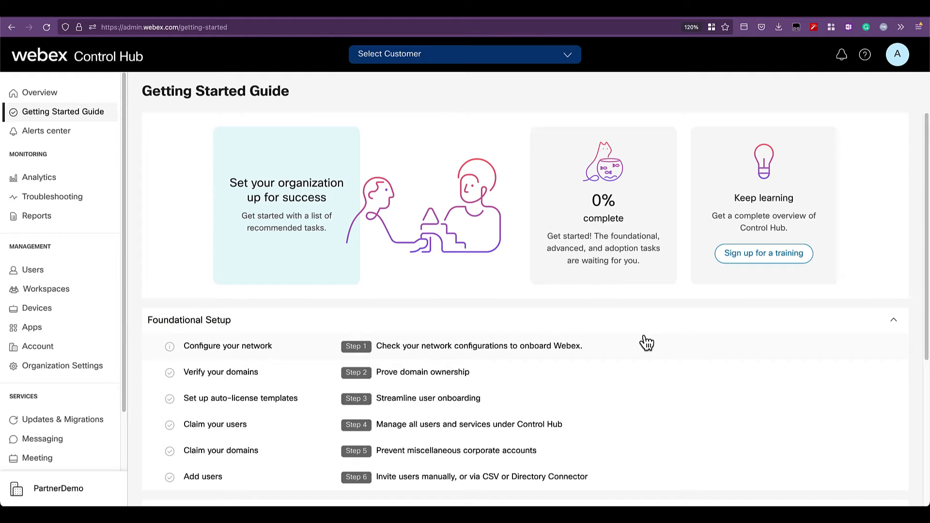
pyautogui.scroll(-3)
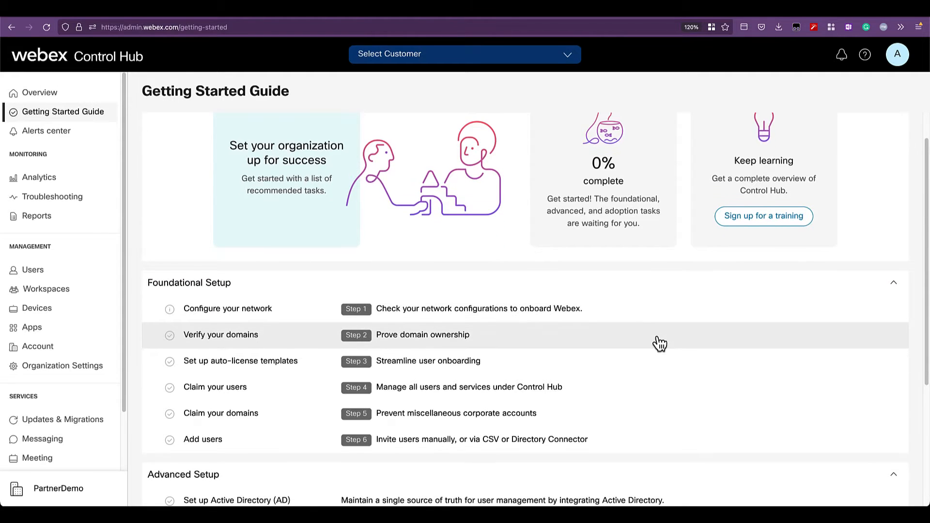
pyautogui.scroll(-3)
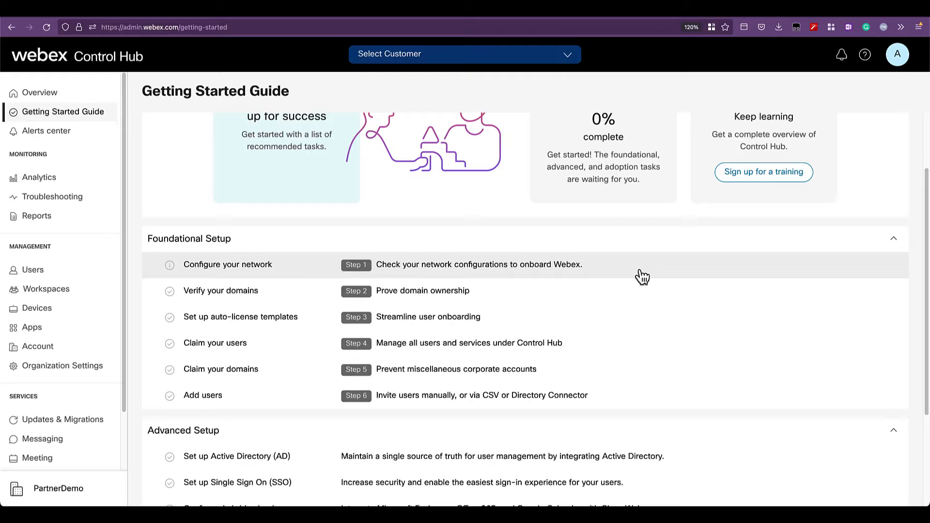
pyautogui.click(227, 265)
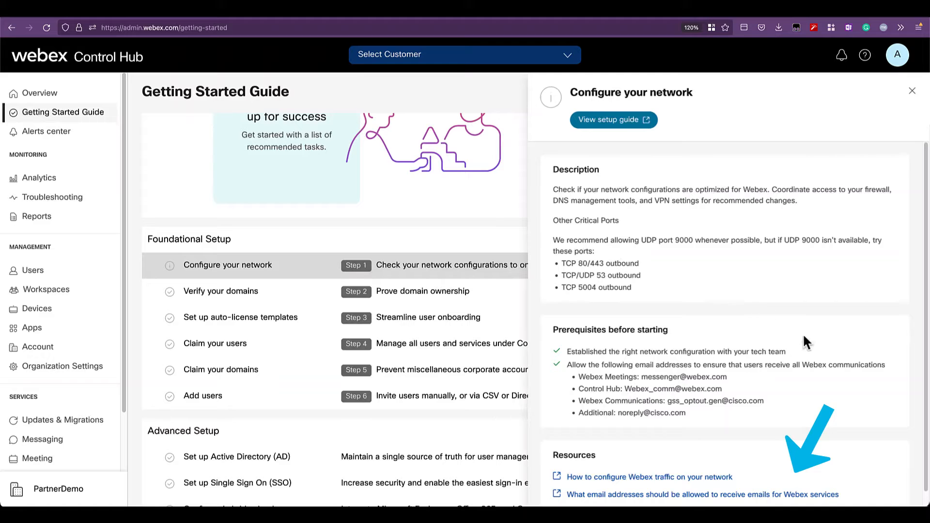
# - Scroll the Configure your network panel past the description and prerequisites to its Resources links
pyautogui.scroll(-3)
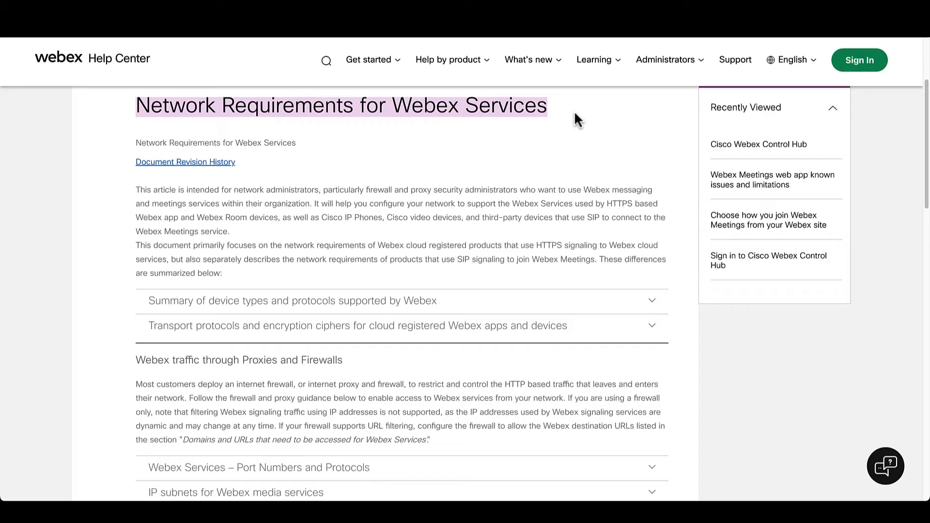
pyautogui.moveTo(618, 160)
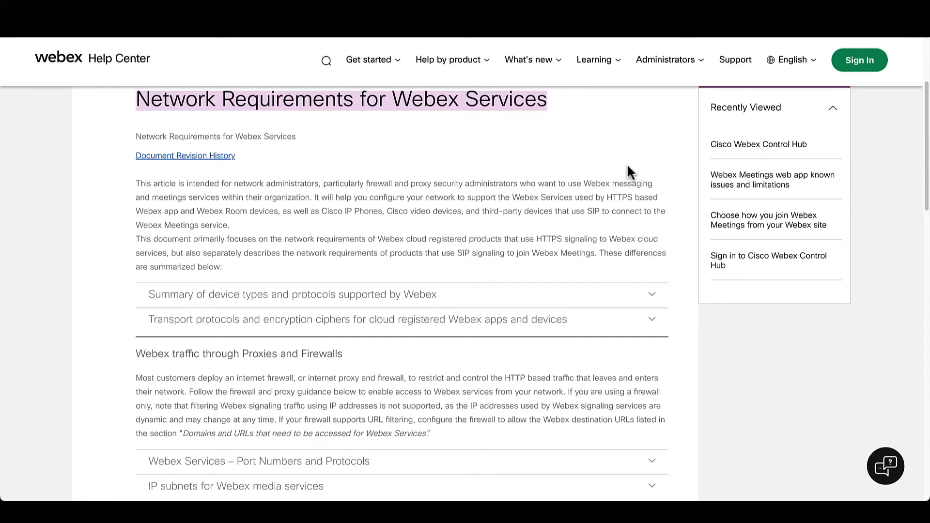
pyautogui.moveTo(298, 301)
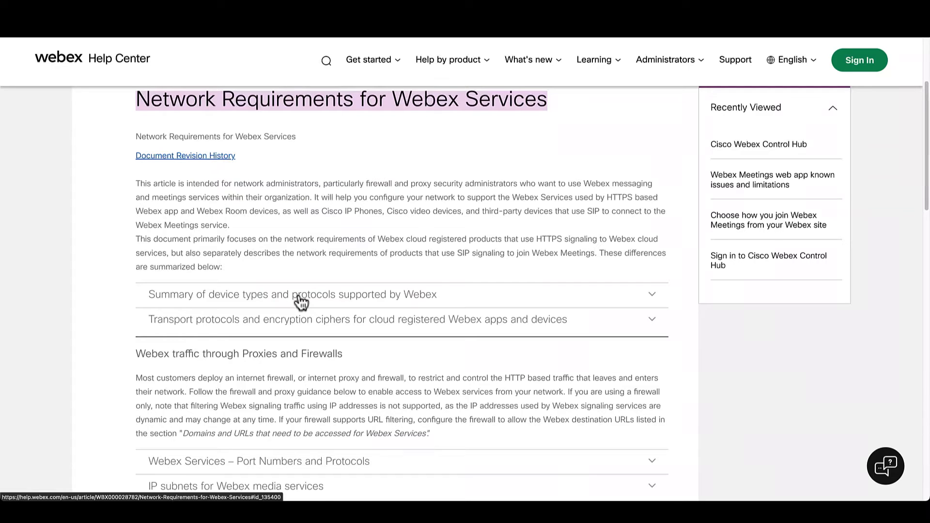
pyautogui.moveTo(391, 324)
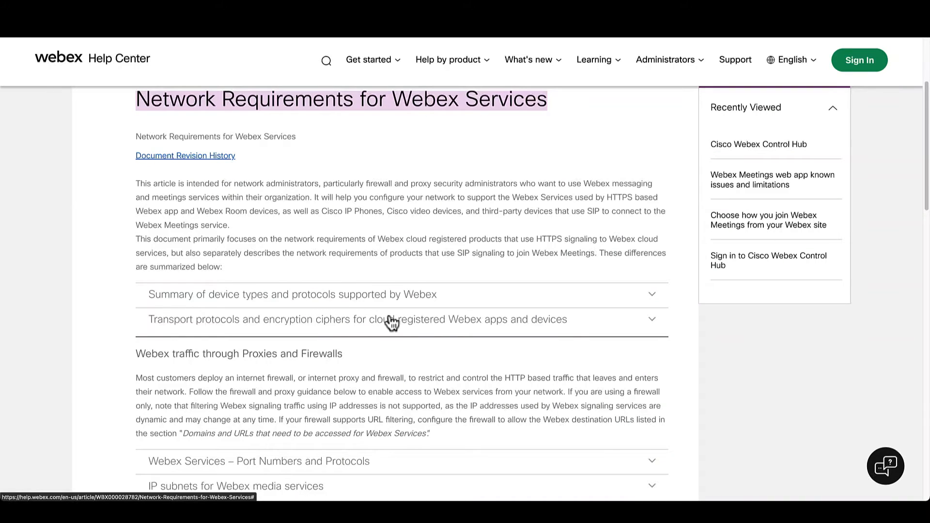
# - Scroll through the Network Requirements article's proxy and firewall sections, then double-click in the text
pyautogui.scroll(-3)
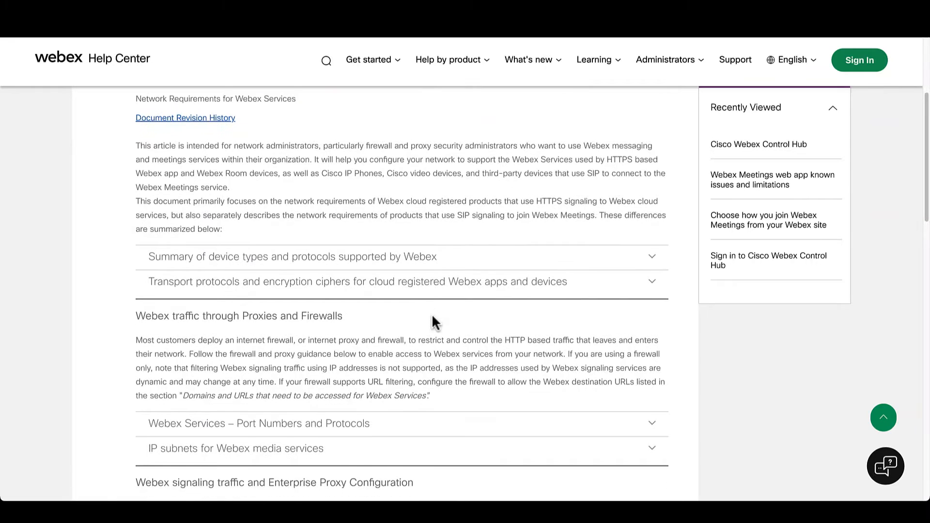
pyautogui.scroll(-3)
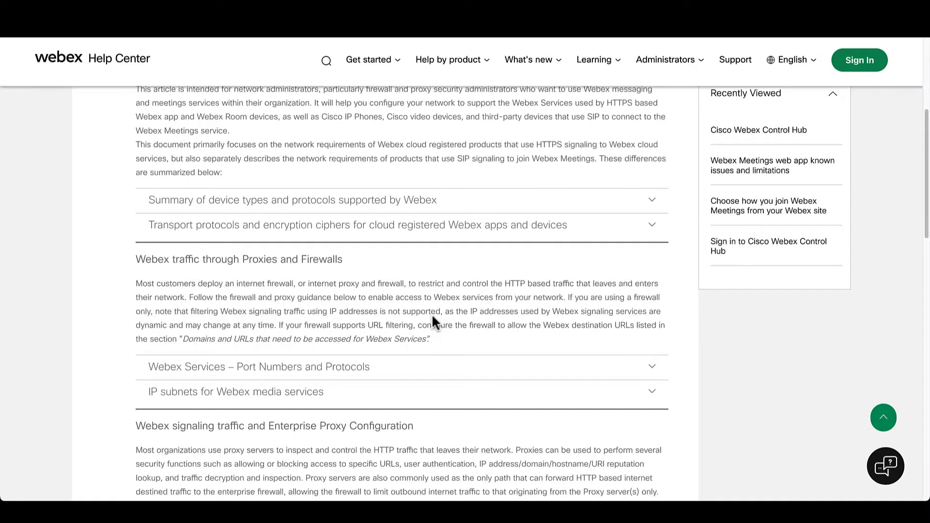
pyautogui.scroll(-3)
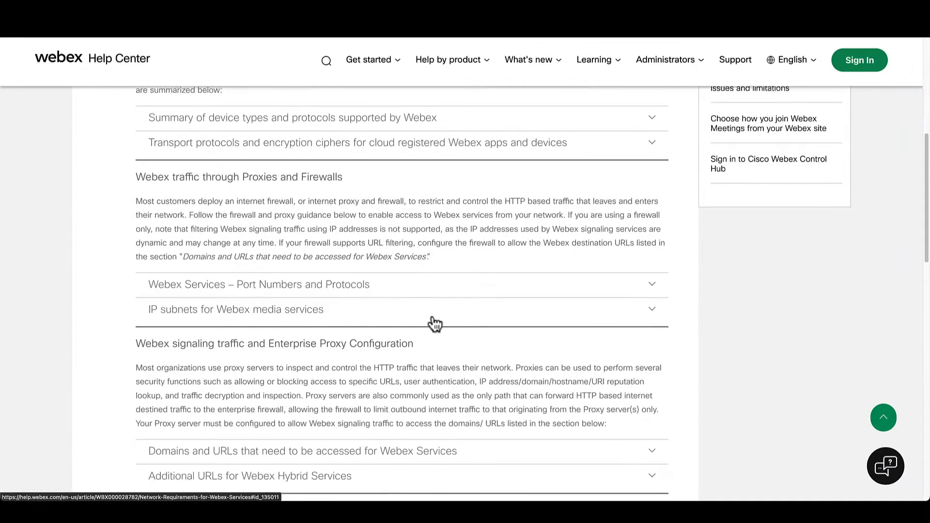
pyautogui.scroll(-3)
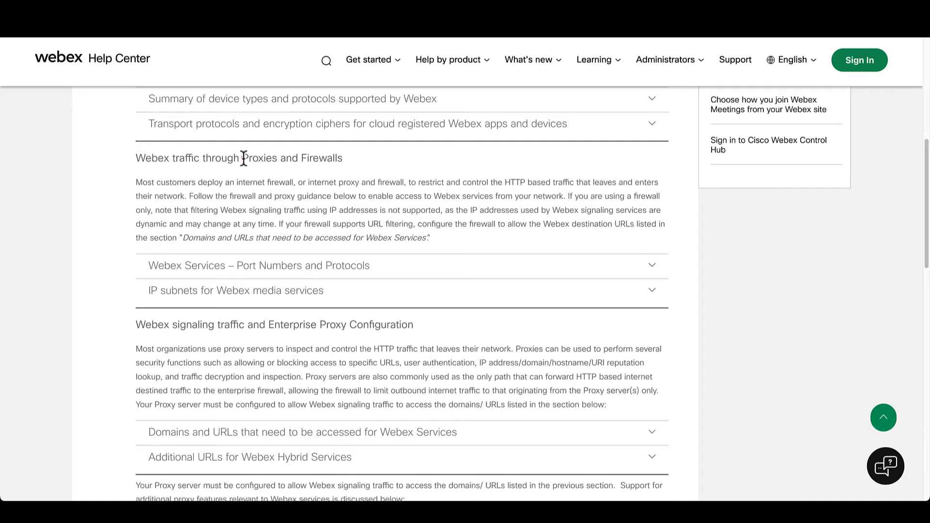
pyautogui.doubleClick(259, 158)
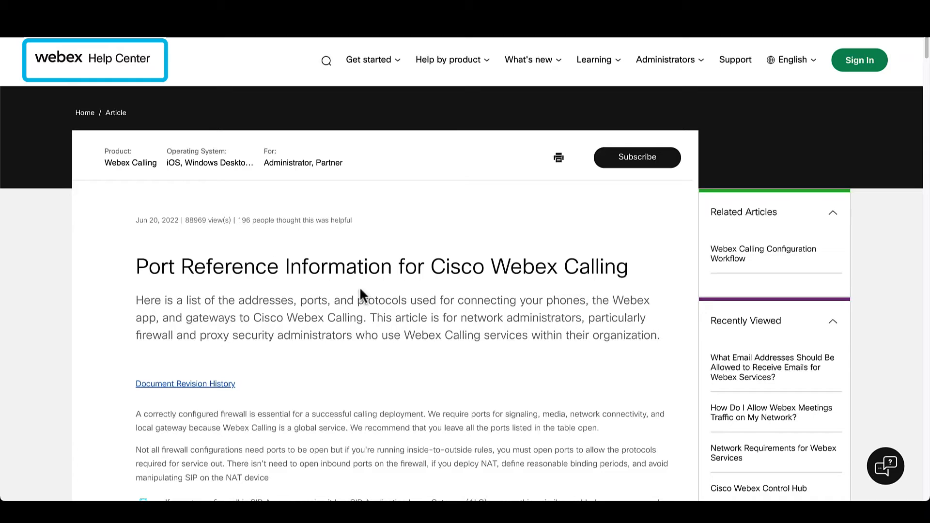
# - Highlight 'Cisco Webex Calling' in the Port Reference title and scroll to the firewall diagram
pyautogui.doubleClick(451, 266)
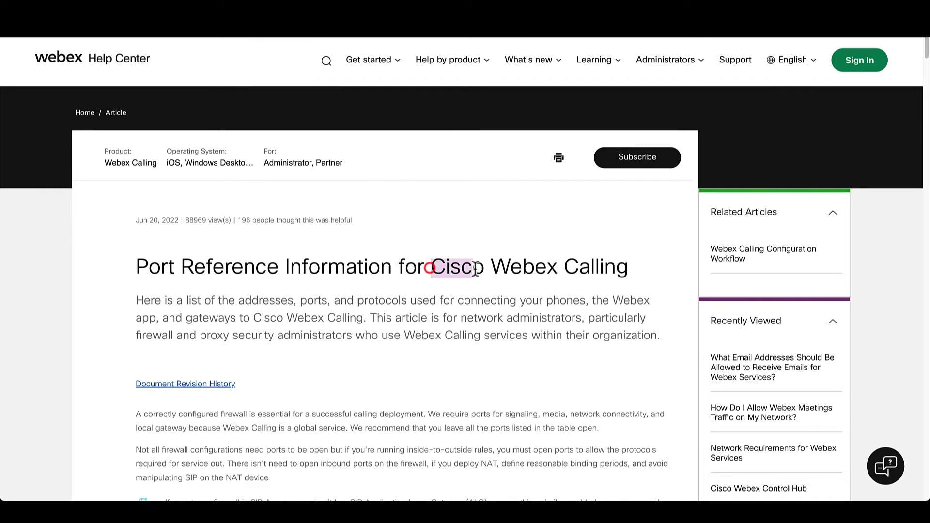
pyautogui.moveTo(430, 266); pyautogui.dragTo(627, 267)
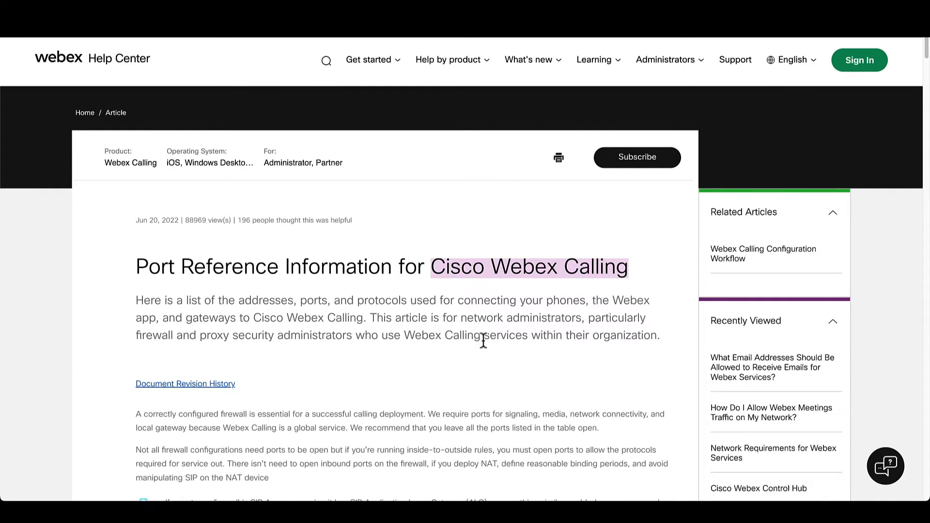
pyautogui.scroll(-3)
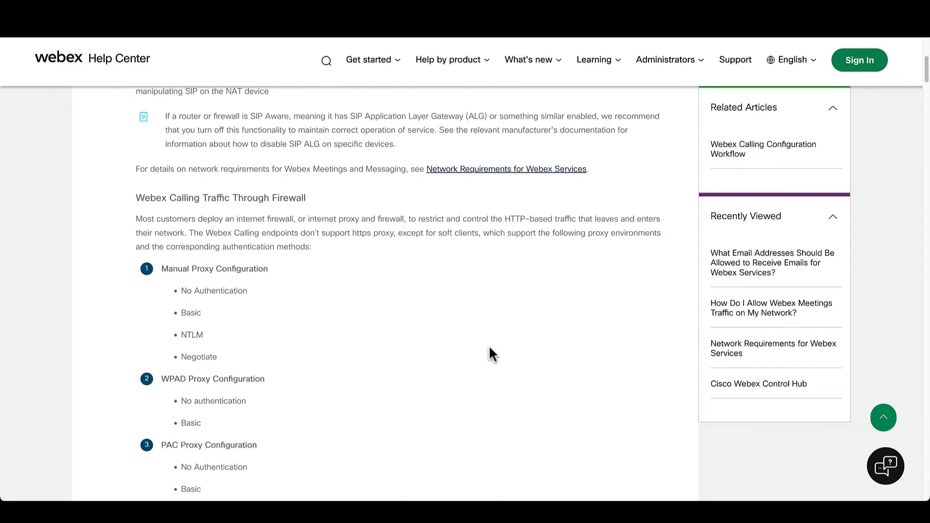
pyautogui.scroll(-3)
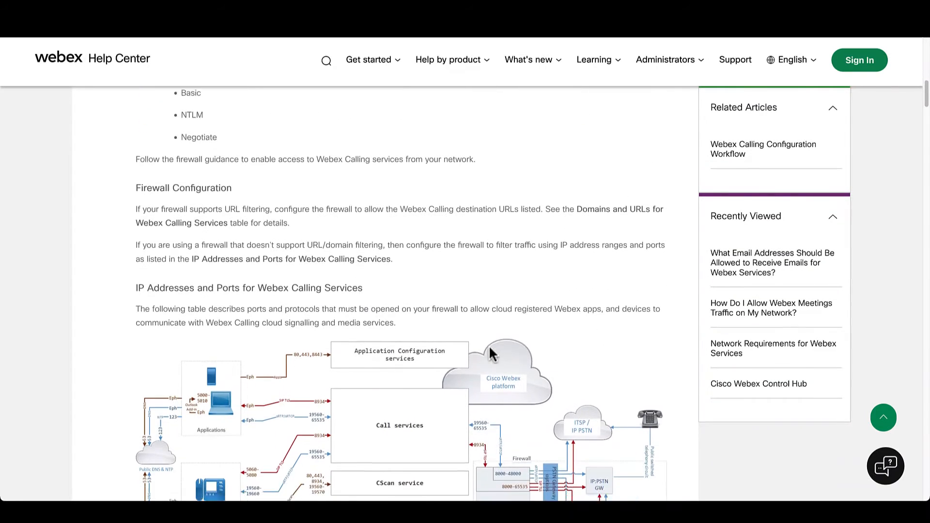
pyautogui.scroll(-3)
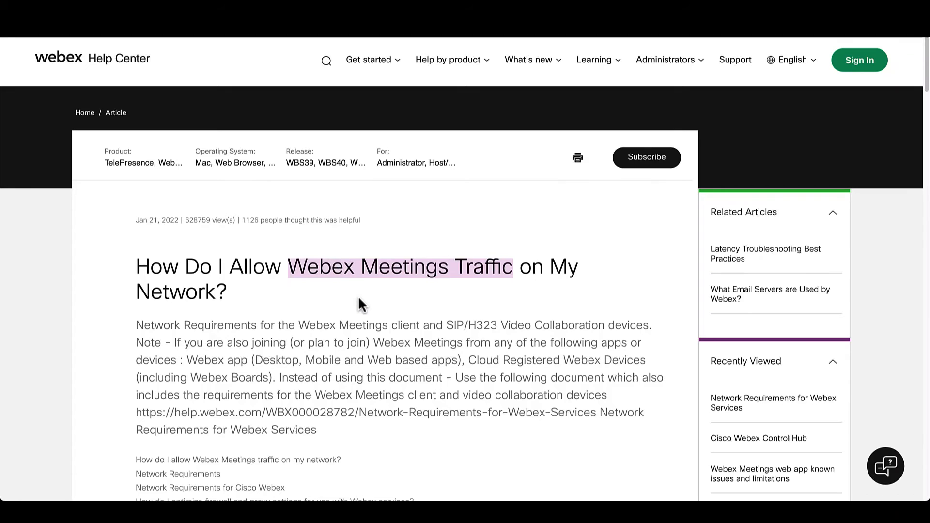
# - Scroll through the Webex Meetings traffic article, then start a Help Center search for 'dedic'
pyautogui.scroll(-3)
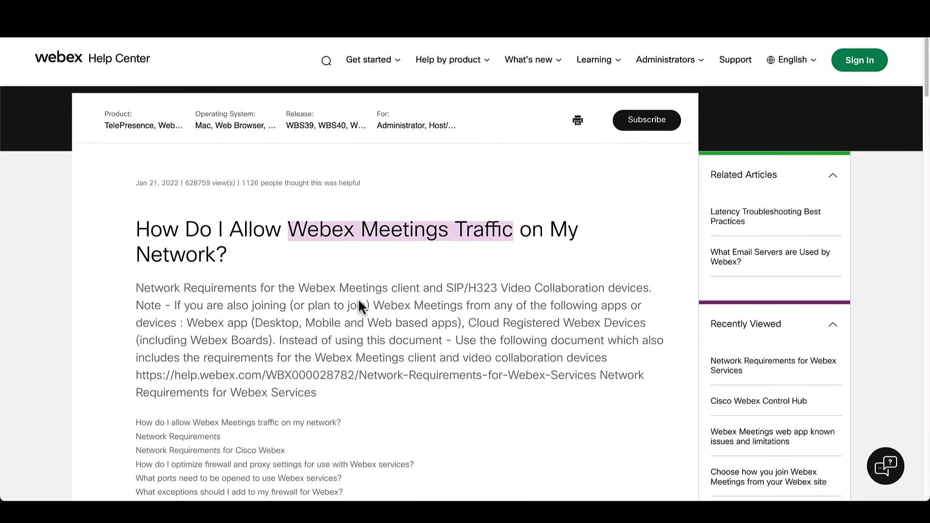
pyautogui.scroll(-3)
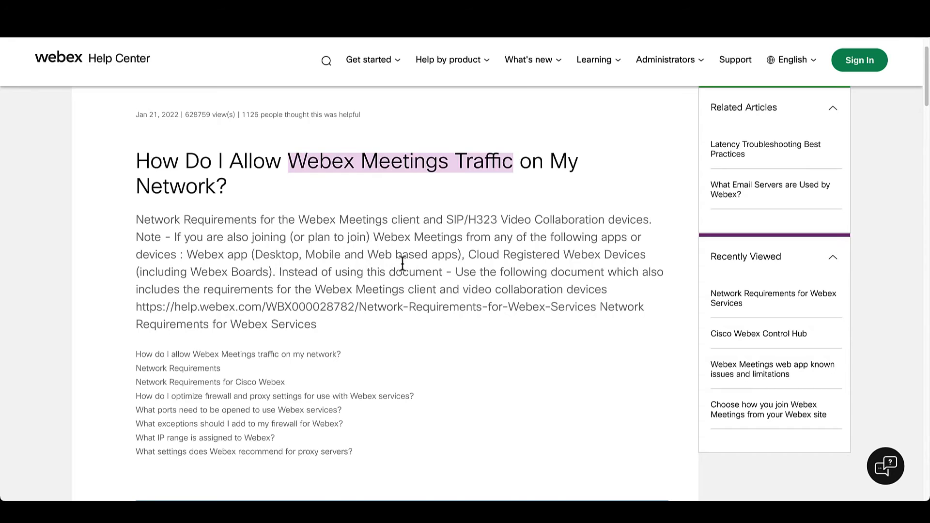
pyautogui.write('dedic')
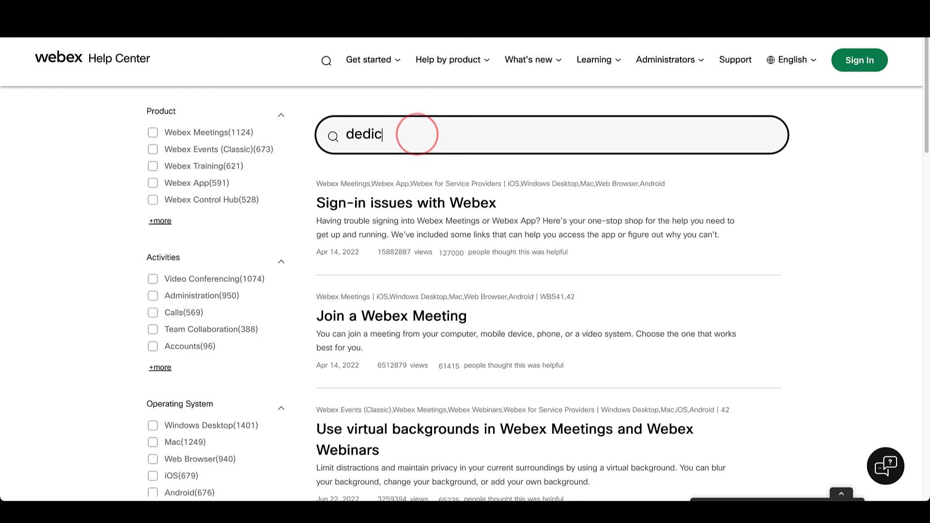